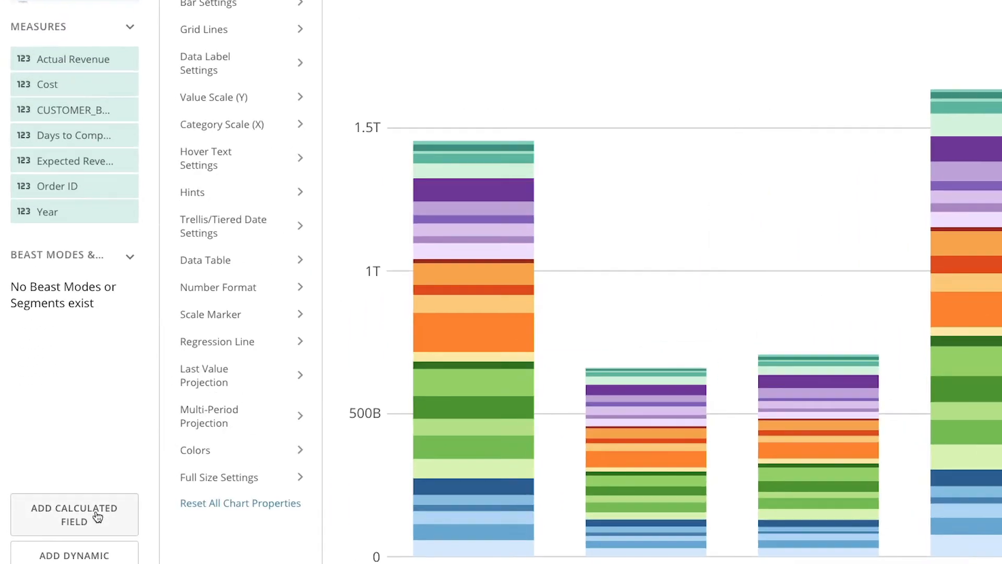
# Step: Start a new Beast Mode calculated field via Add Calculated Field
pyautogui.click(74, 514)
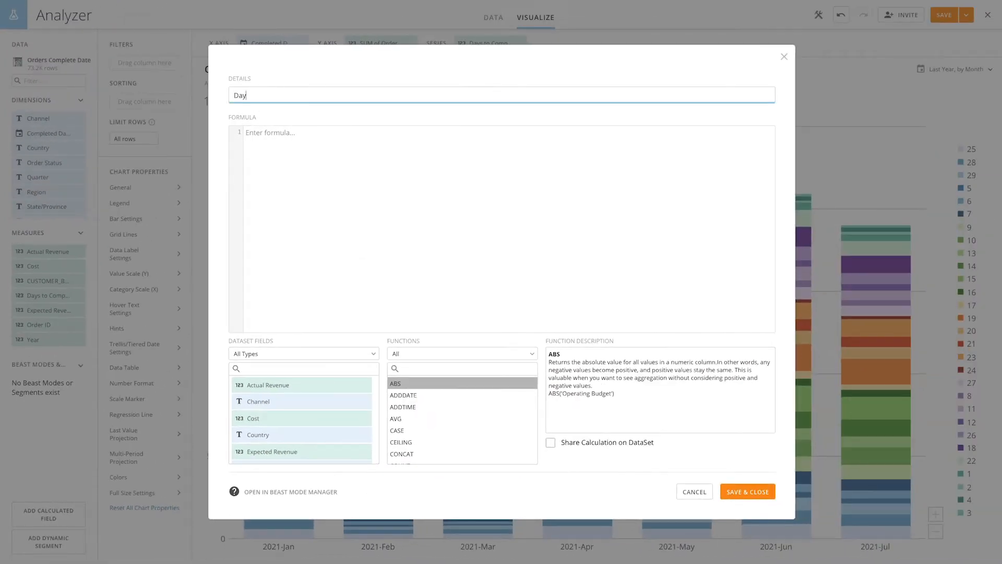
# Step: Name the field Days to Complete Buckets and add WHEN `Days to Complete` <= 7 THEN '1 Week'
pyautogui.write('Days to Complete Buckets')
pyautogui.click(501, 229)
pyautogui.write('(CASE')
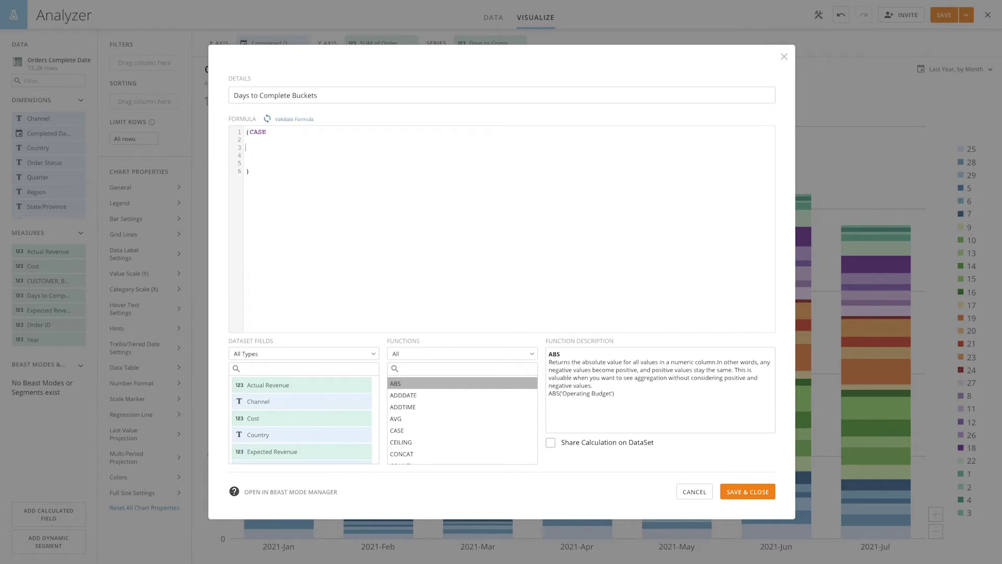
pyautogui.write('WHEN')
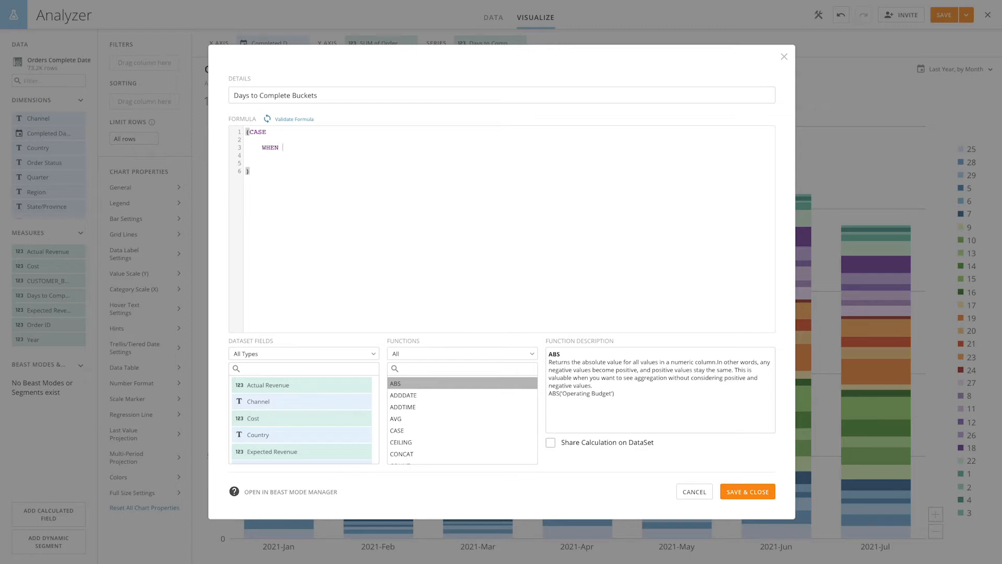
pyautogui.write('`Days to Complete`')
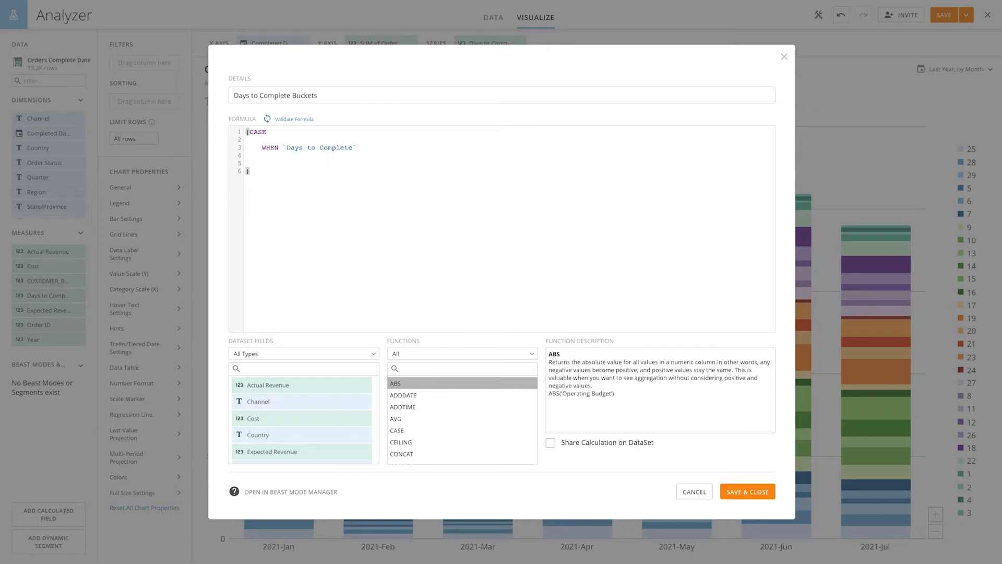
pyautogui.write('<=')
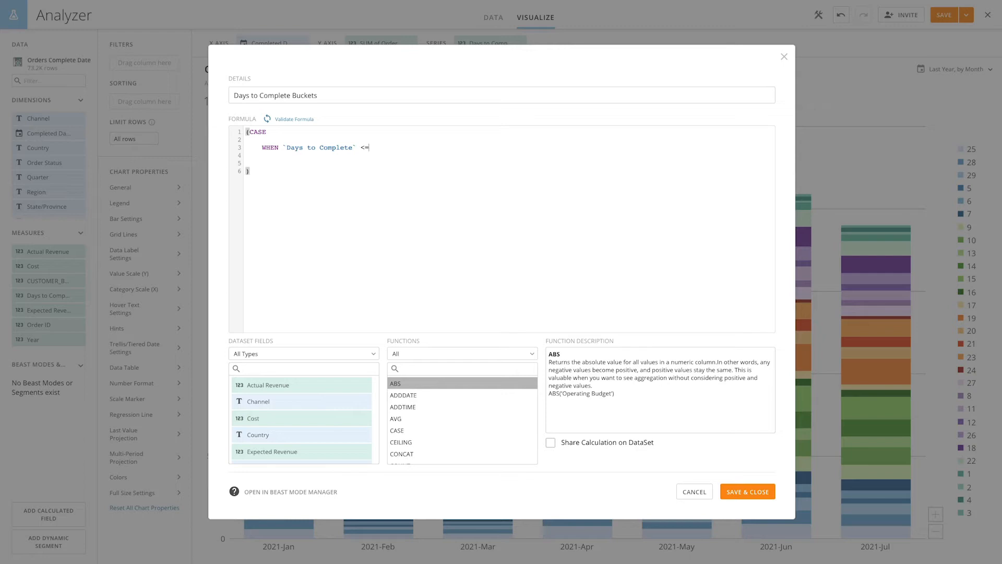
pyautogui.write('7 THEN')
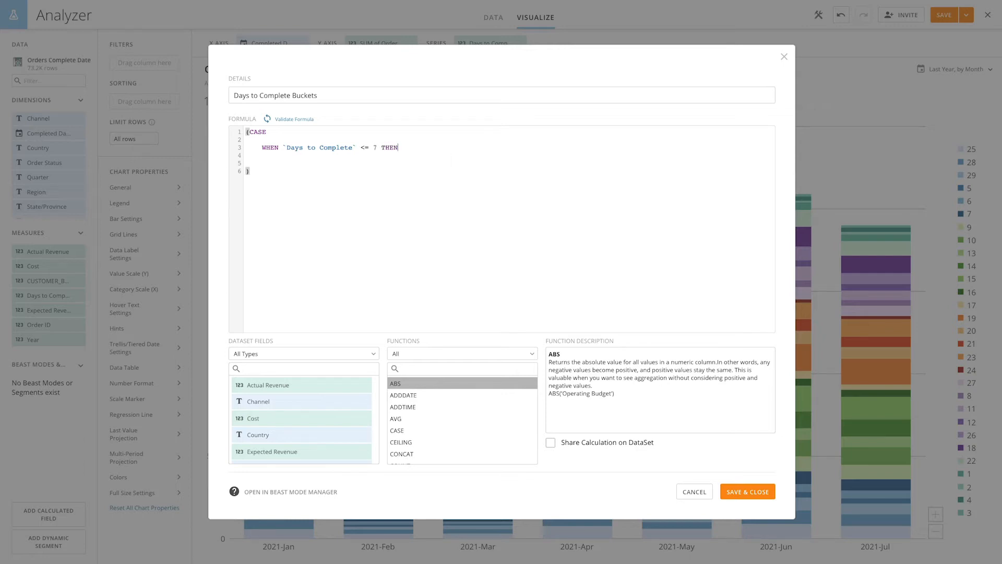
pyautogui.write("'1 Week'")
pyautogui.click(510, 154)
pyautogui.write('WHEN')
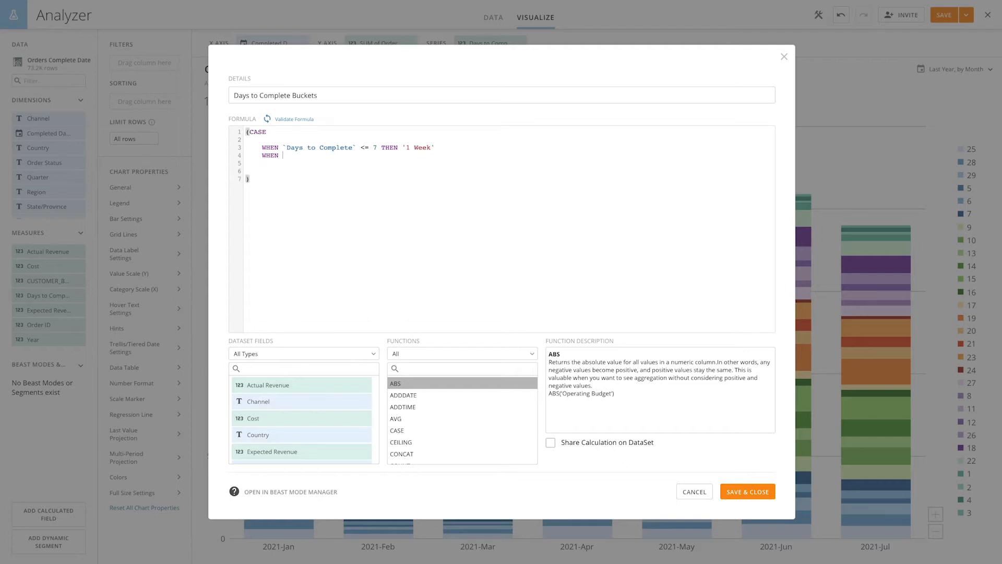
# Step: Add the WHEN `Days to Complete` <= 14 THEN '2 Weeks' branch and begin the next WHEN
pyautogui.write('`Days to Complete`')
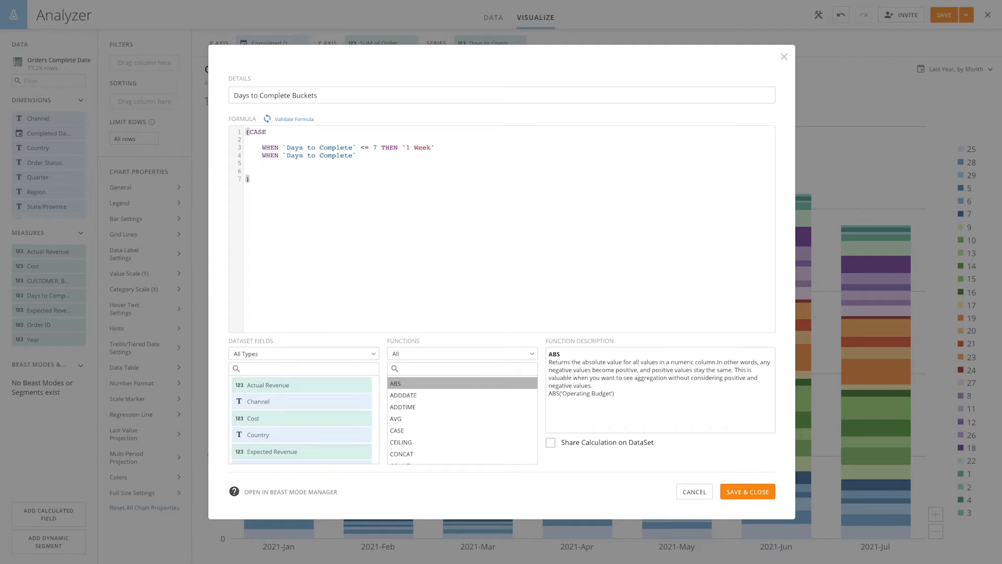
pyautogui.write('<= 1')
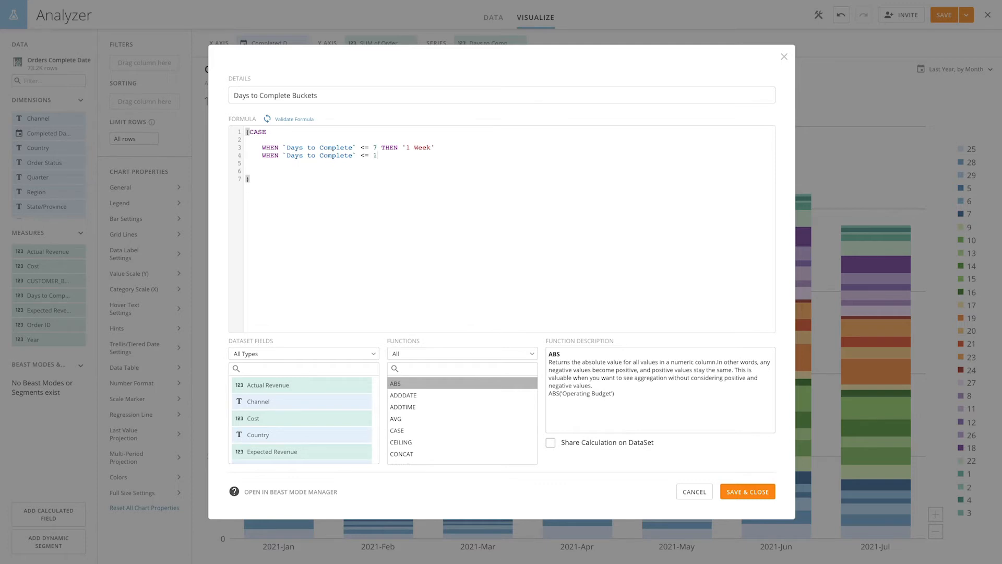
pyautogui.write("4 THEN '")
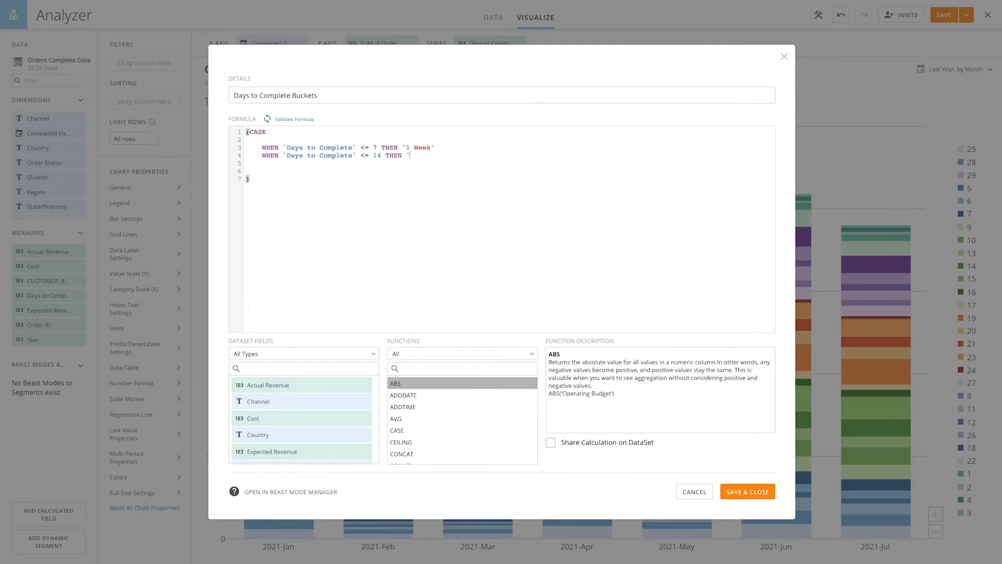
pyautogui.write("2 Weeks'")
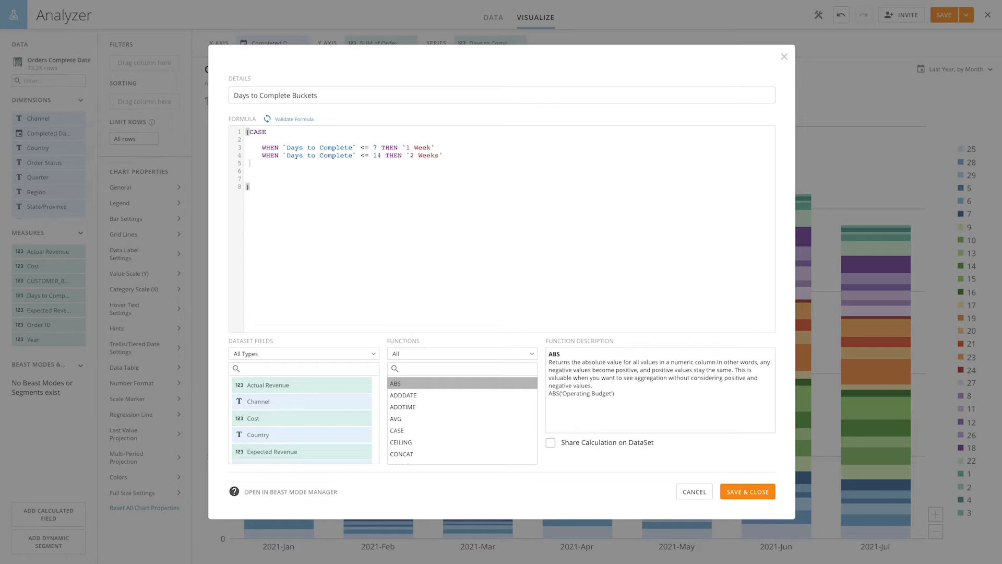
pyautogui.write('WHEN D')
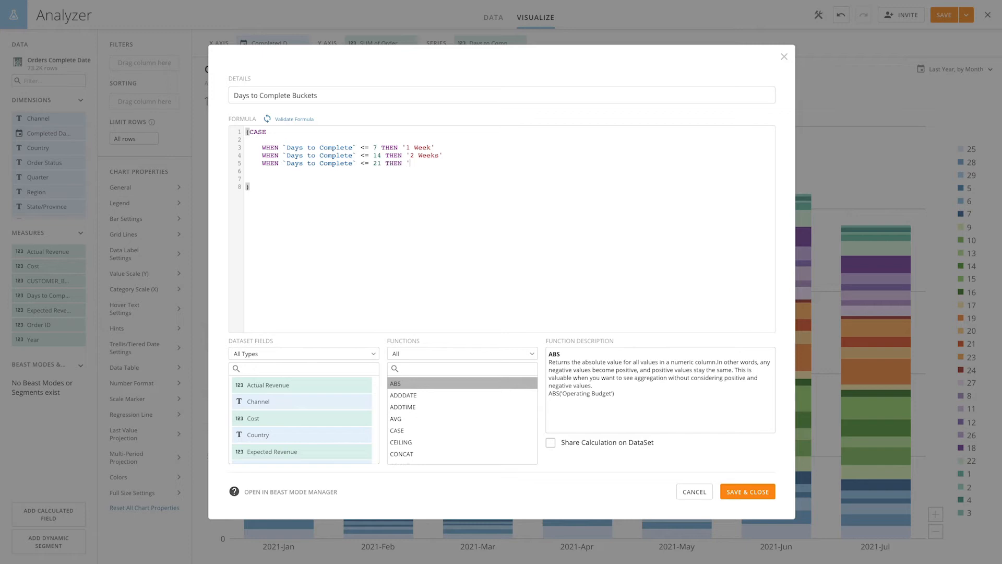
# Step: Complete the formula with the '3 Weeks' branch, ELSE '3+ Weeks' and END
pyautogui.write("'3 Weeks'")
pyautogui.click(509, 170)
pyautogui.write('ELSE')
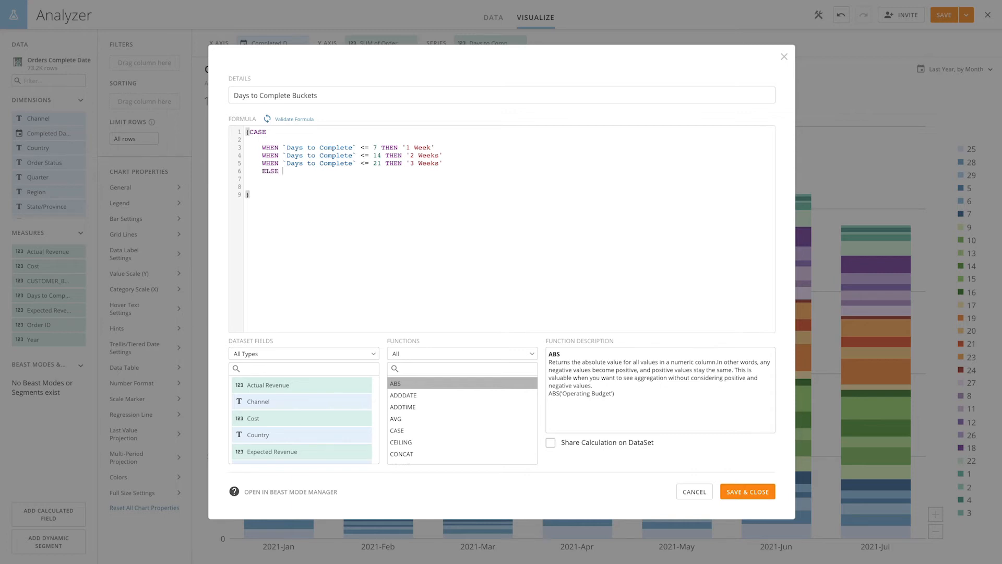
pyautogui.write("'3+ Weeks")
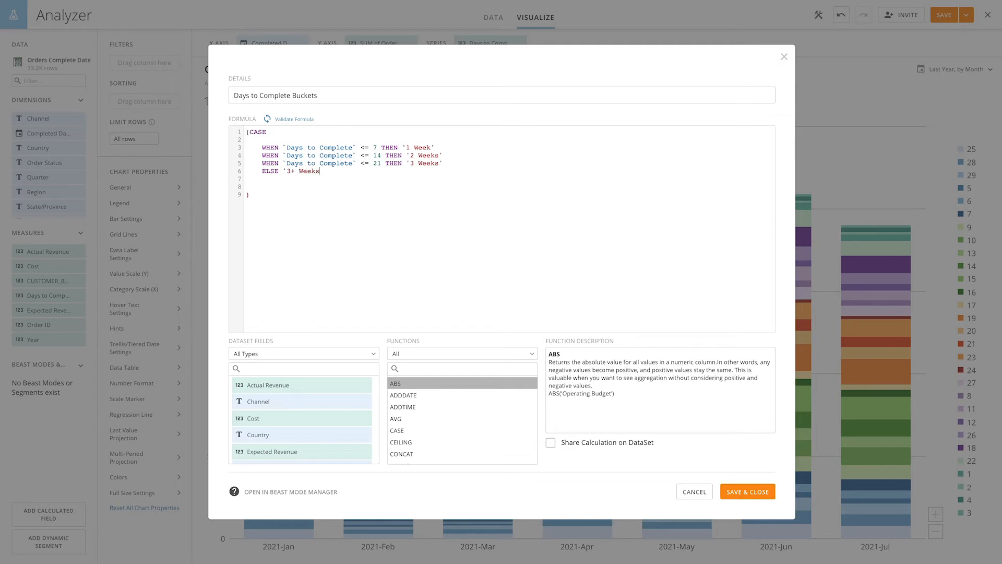
pyautogui.press('Enter')
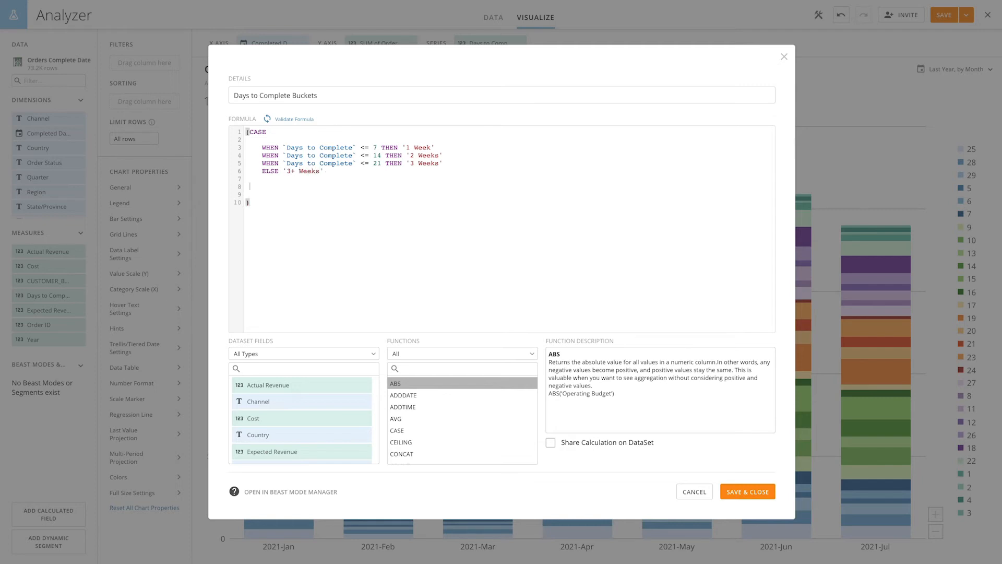
pyautogui.write('END')
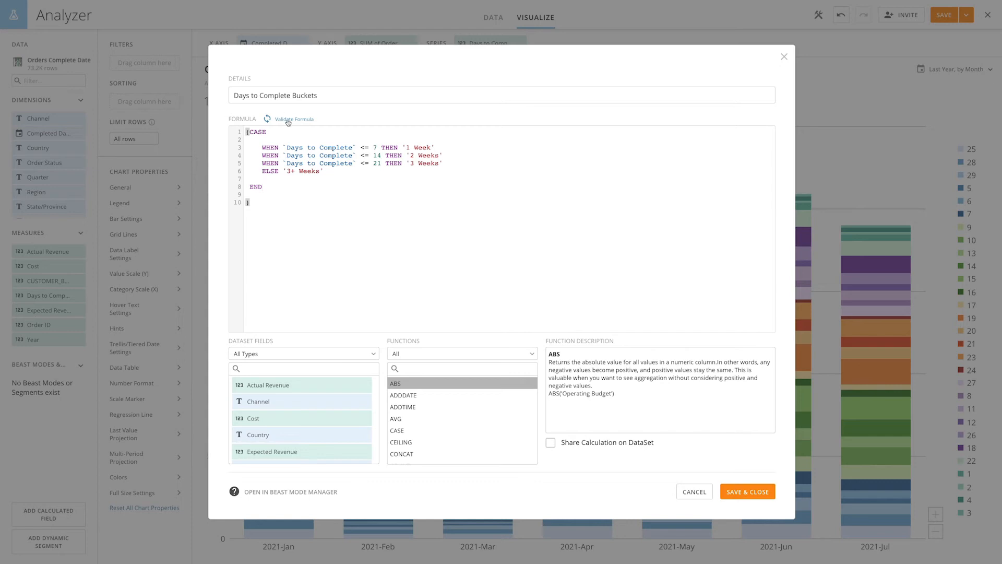
# Step: Validate the formula and save the calculated field with Save & Close
pyautogui.click(287, 120)
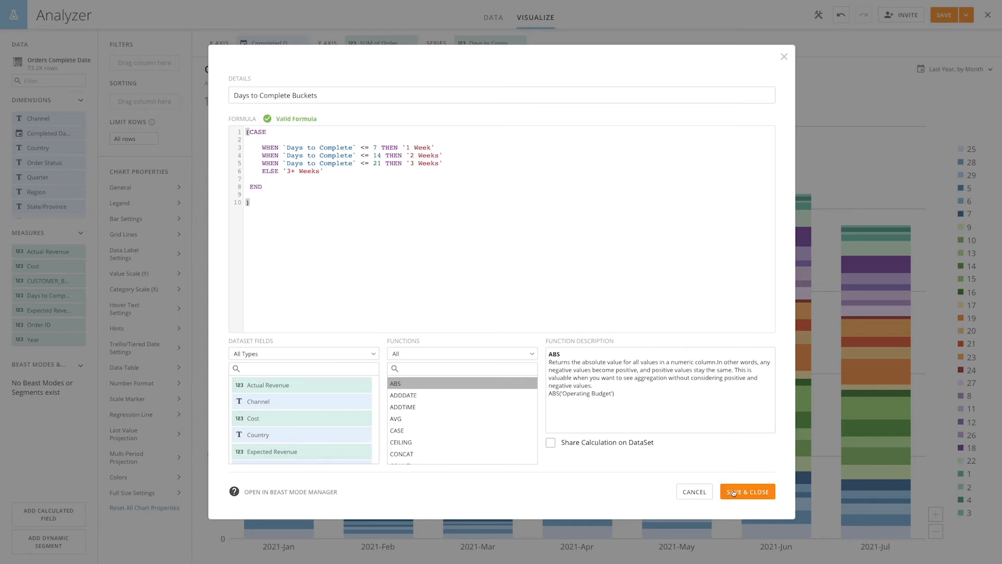
pyautogui.click(747, 490)
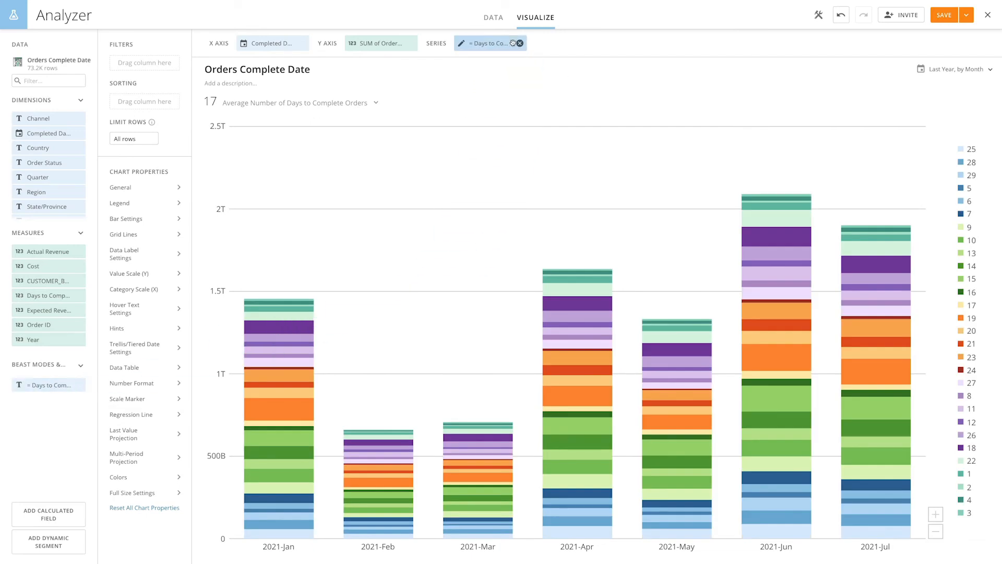
# Step: Check the Days to Complete Buckets series aggregation and refresh the chart stacked by bucket
pyautogui.click(488, 44)
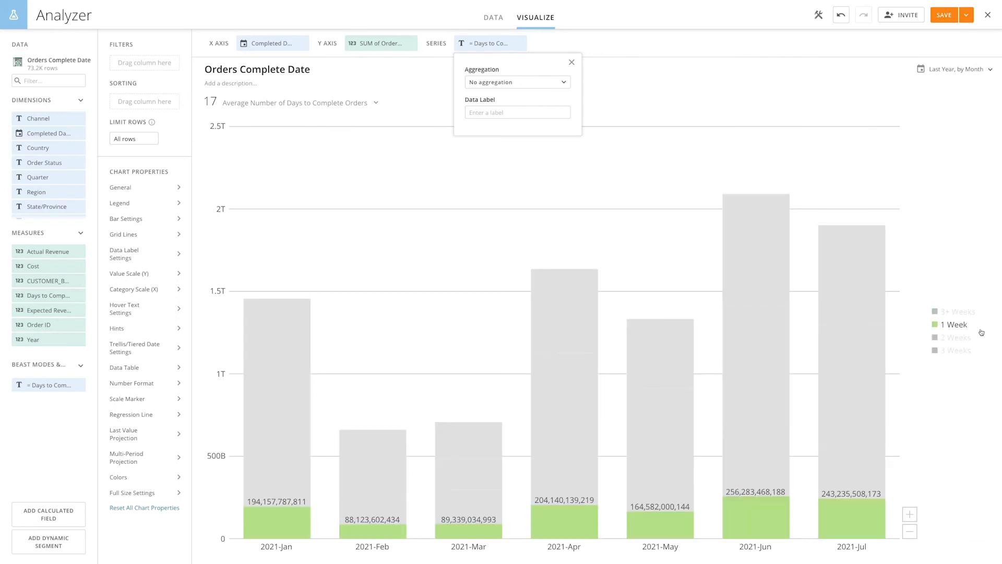
pyautogui.click(571, 63)
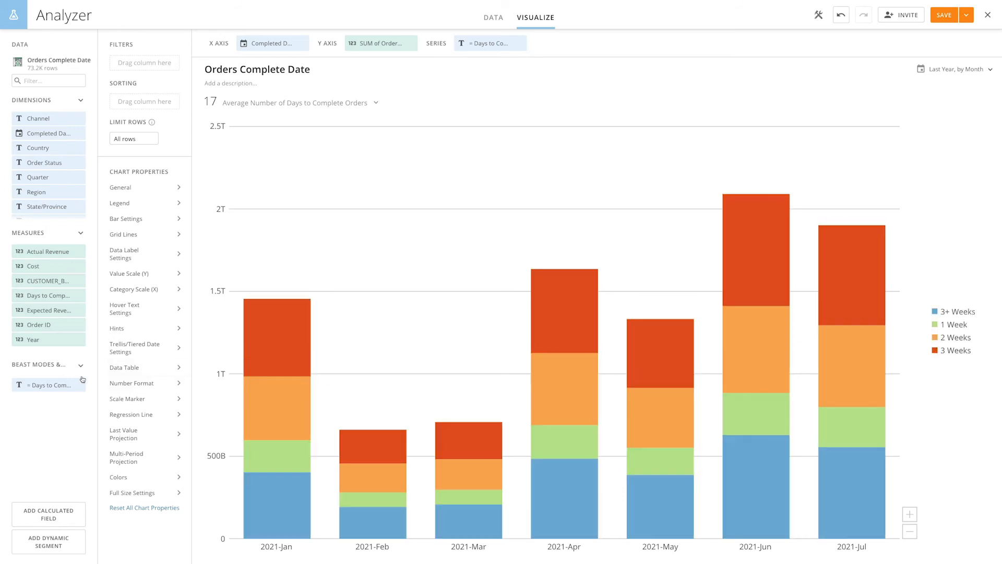
# Step: Add Days to Complete Buckets as a filter keeping only 3 Weeks and 3+ Weeks
pyautogui.moveTo(50, 384); pyautogui.dragTo(144, 84)
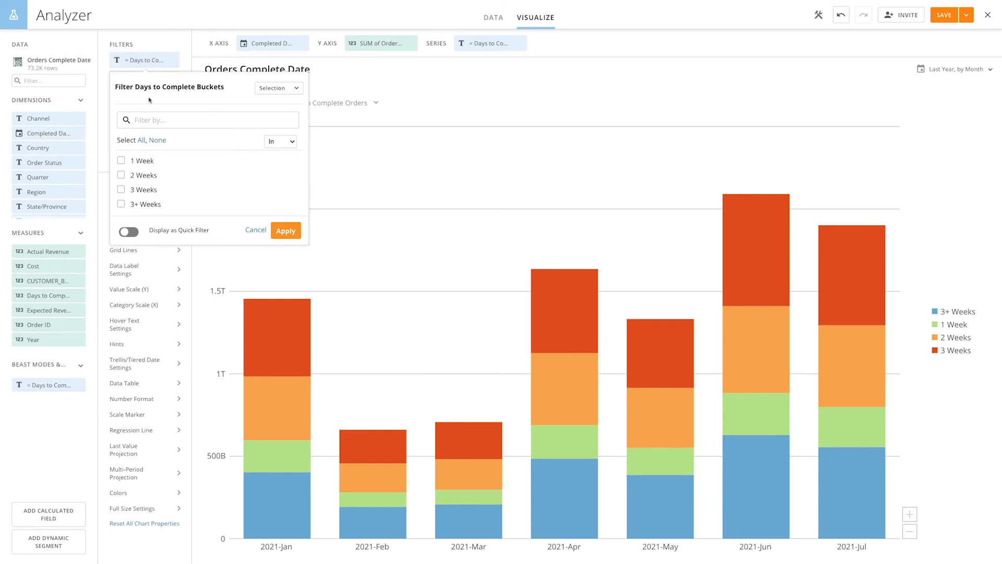
pyautogui.click(121, 189)
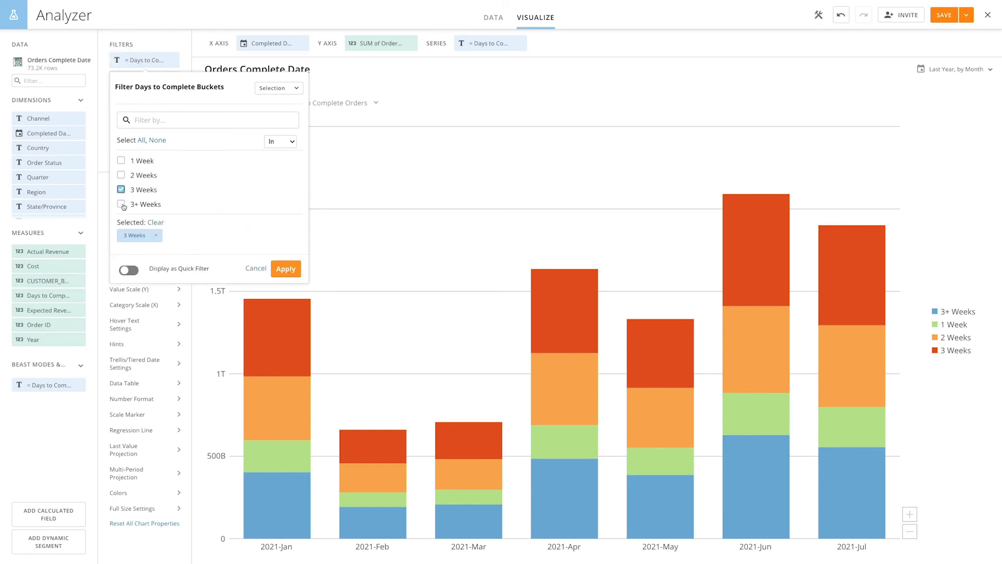
pyautogui.click(121, 204)
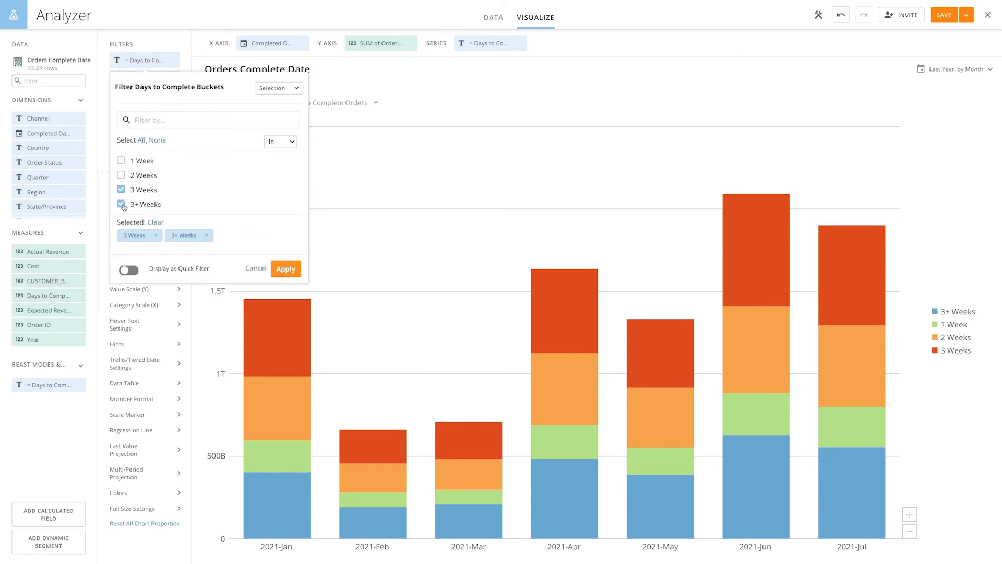
pyautogui.click(285, 269)
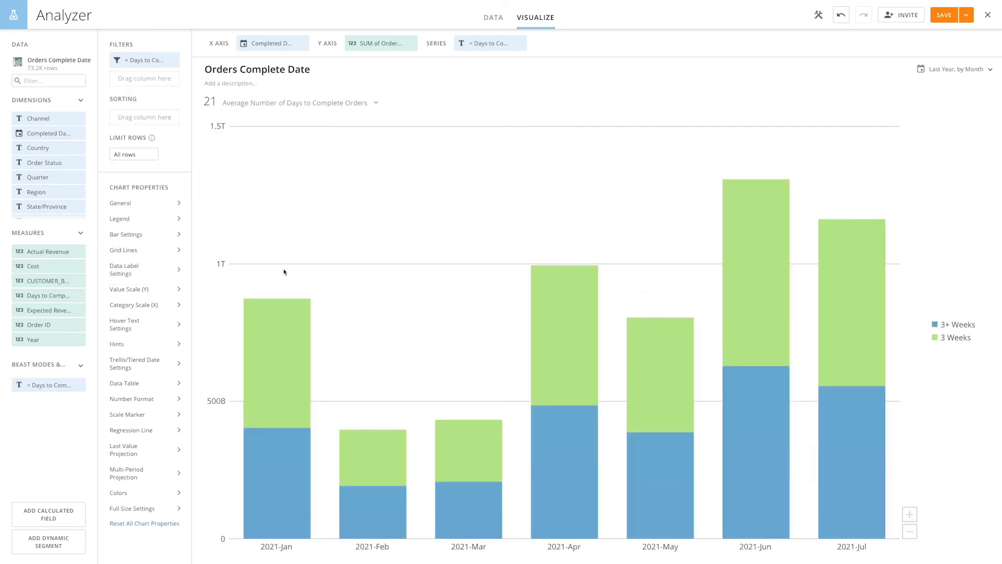